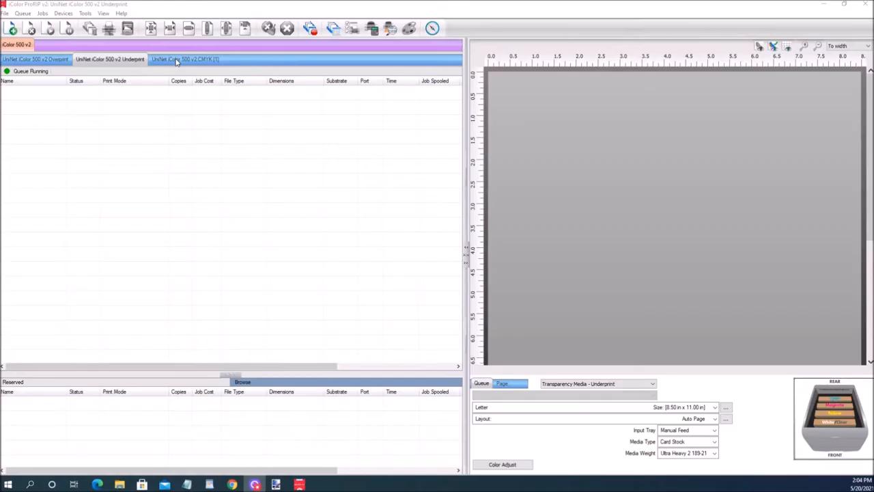
mouse_move(379, 170)
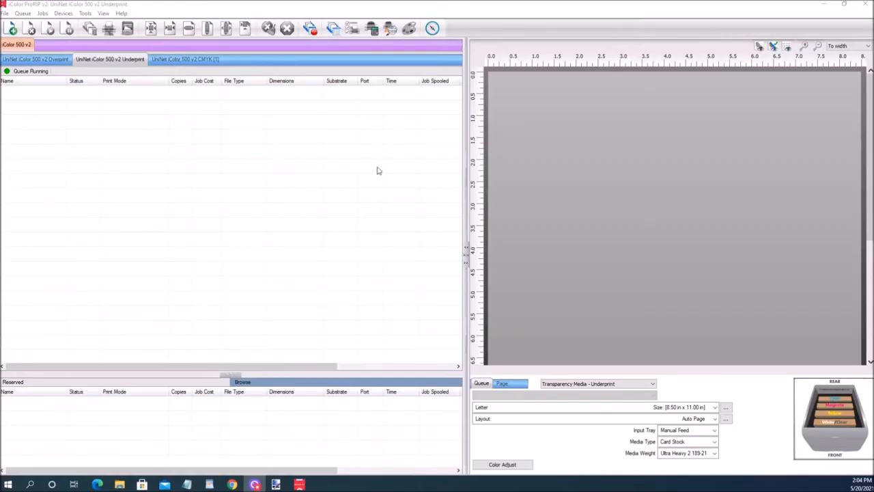
mouse_move(102, 74)
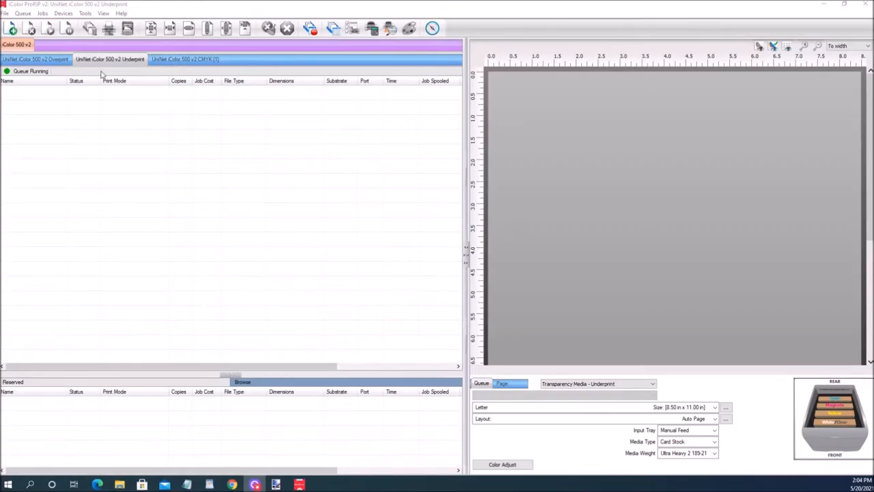
mouse_move(73, 89)
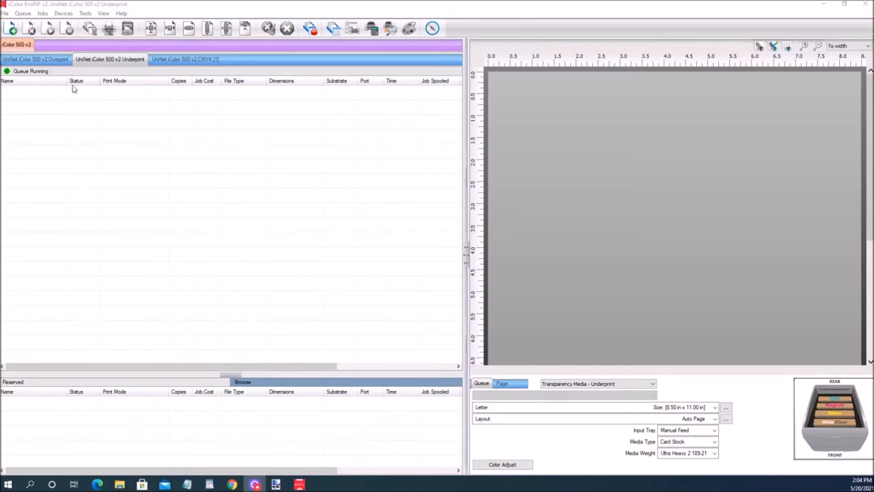
mouse_move(34, 59)
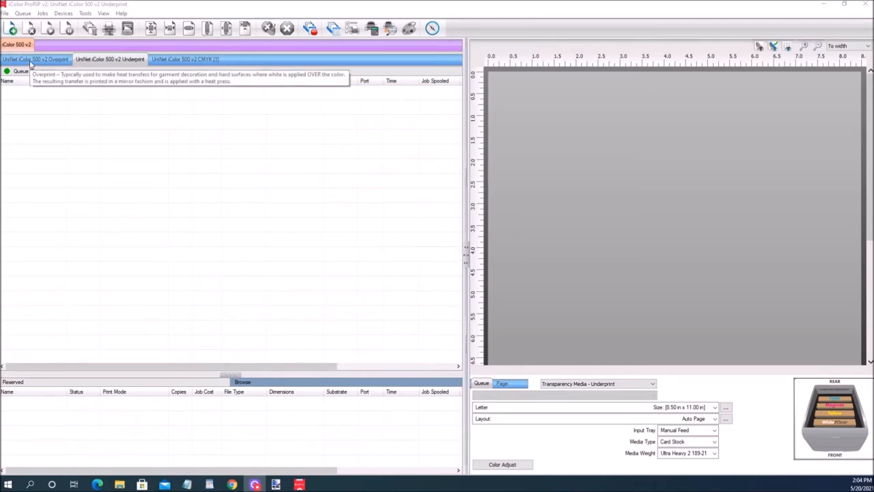
Step: Check the CMYK queue's pending job, then switch to the empty Overprint queue
click(184, 59)
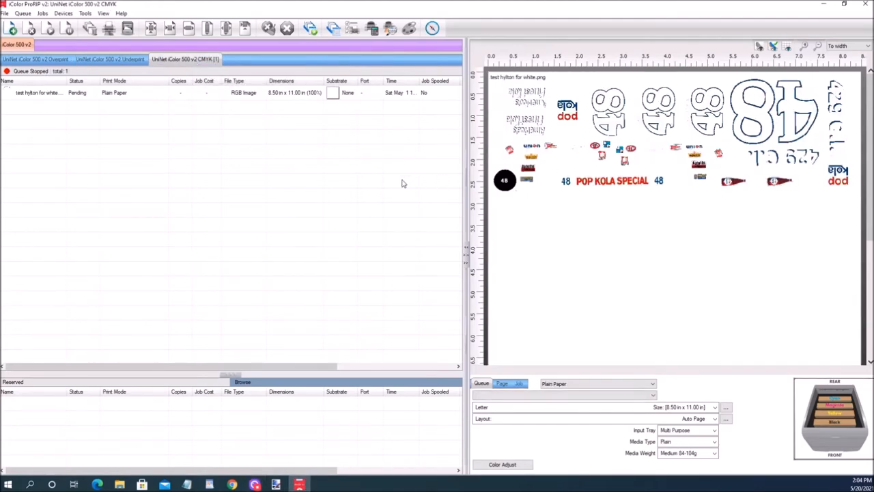
mouse_move(316, 185)
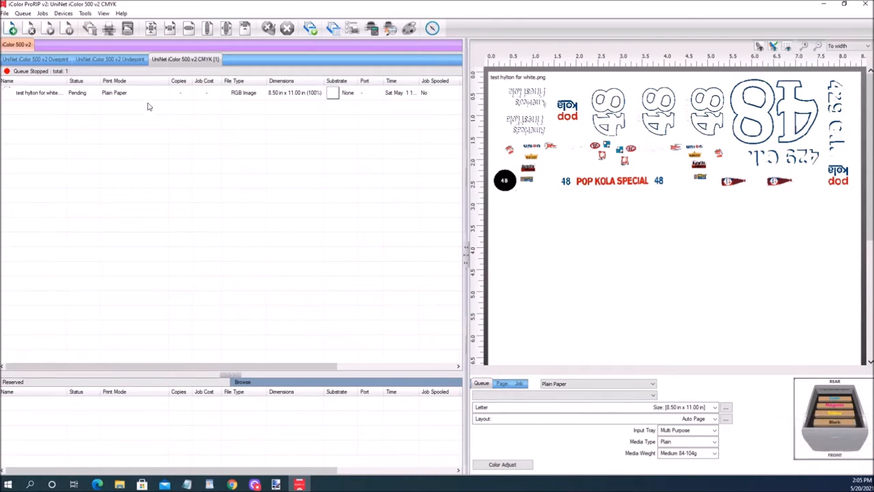
click(109, 58)
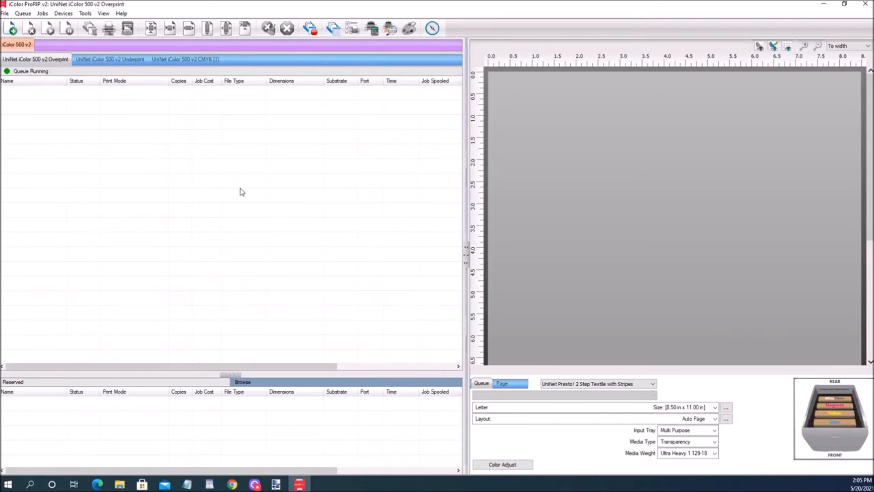
Step: In the Underprint queue, confirm color adjustments at maximum ink with Coverage 400
click(109, 59)
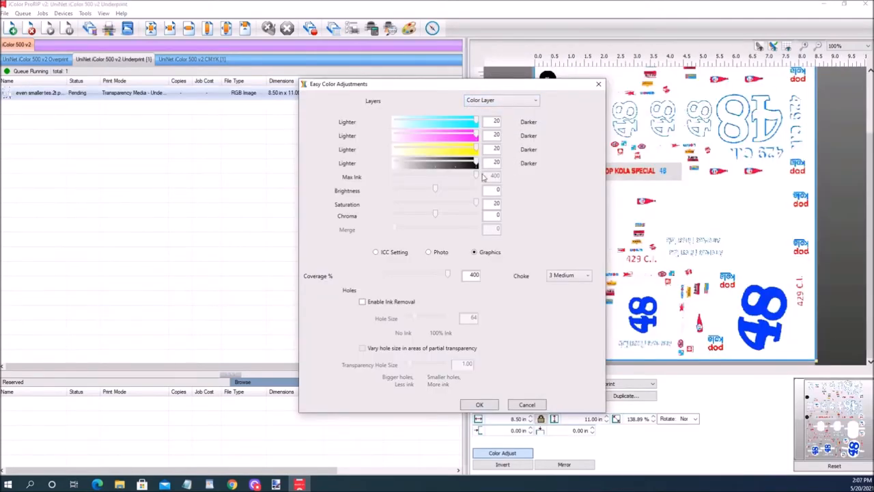
mouse_move(496, 186)
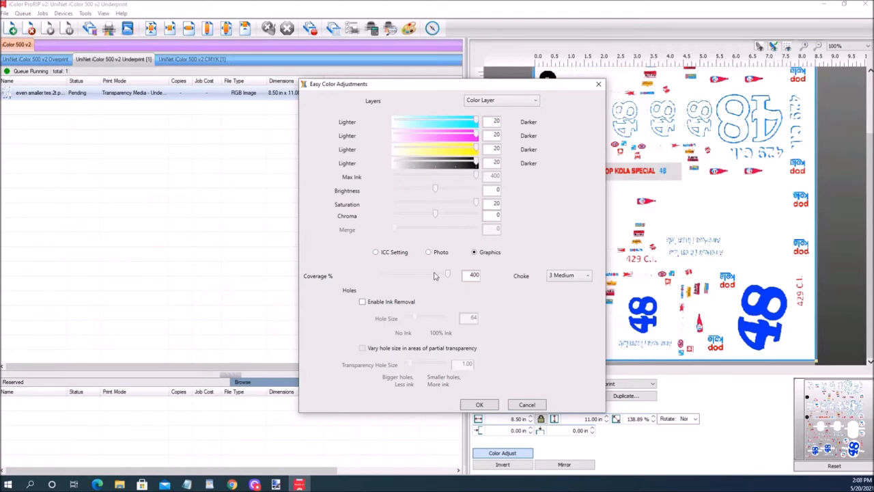
mouse_move(448, 263)
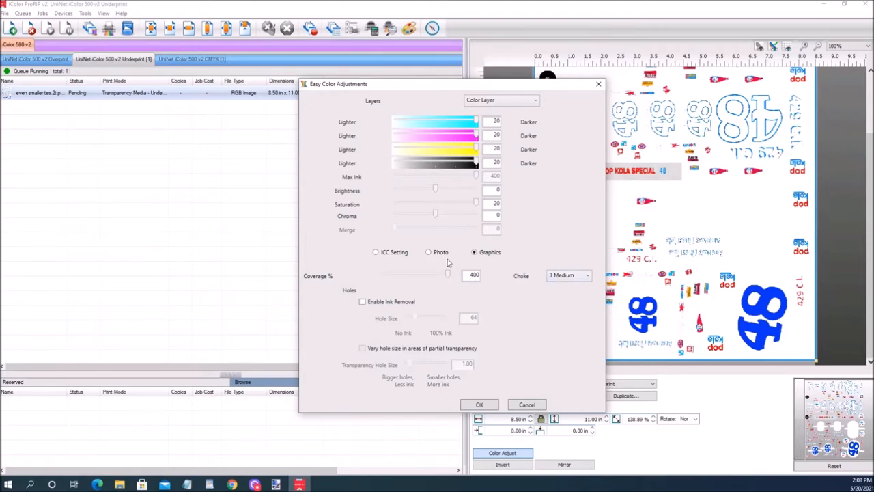
click(527, 404)
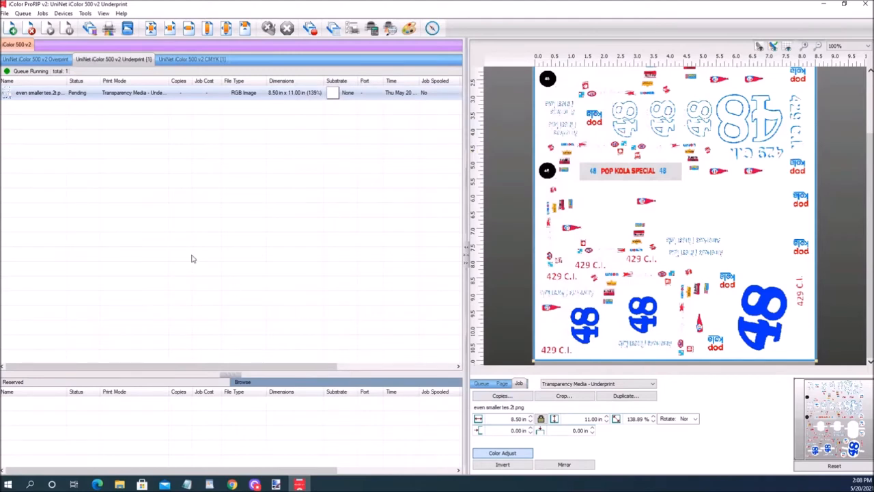